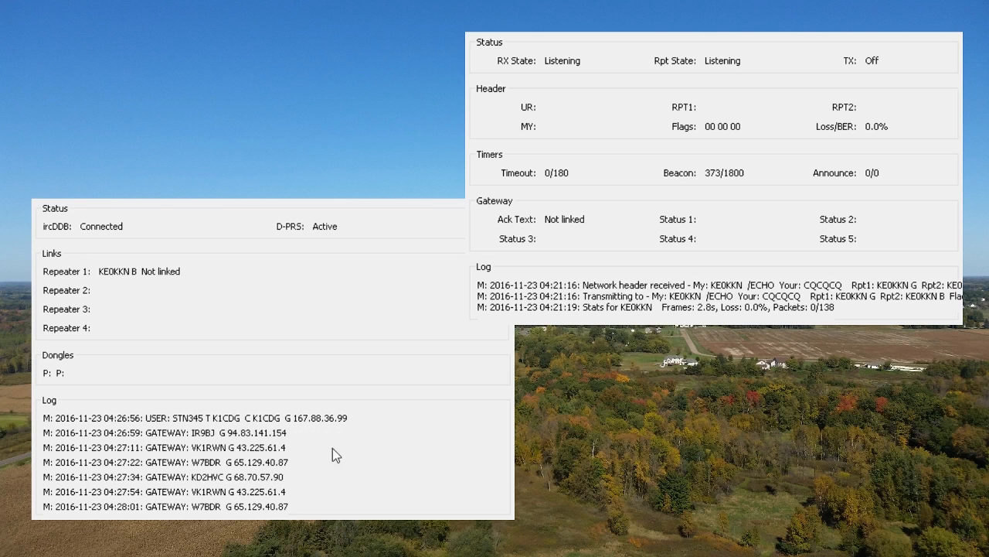
{"action": "mouse_move", "coordinate": [861, 275]}
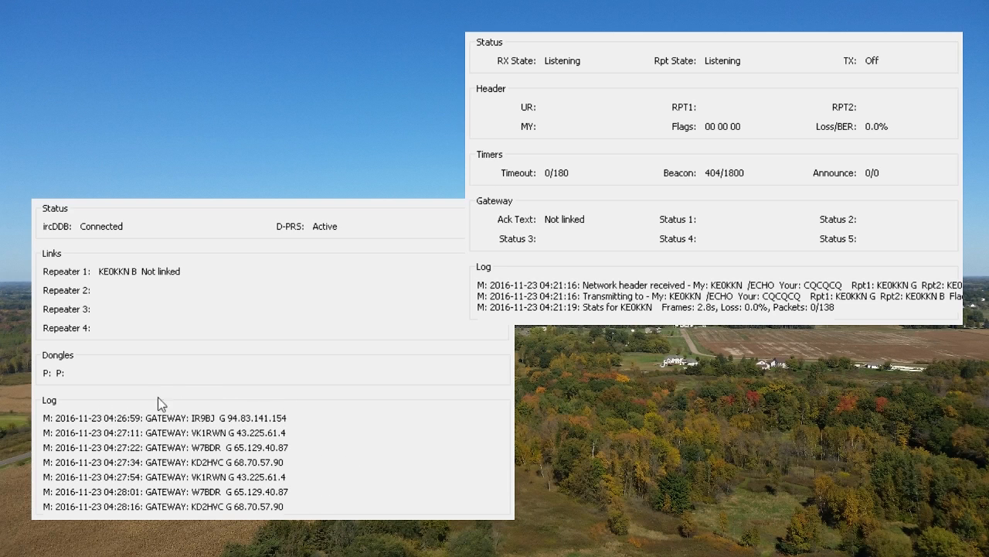
{"action": "mouse_move", "coordinate": [381, 448]}
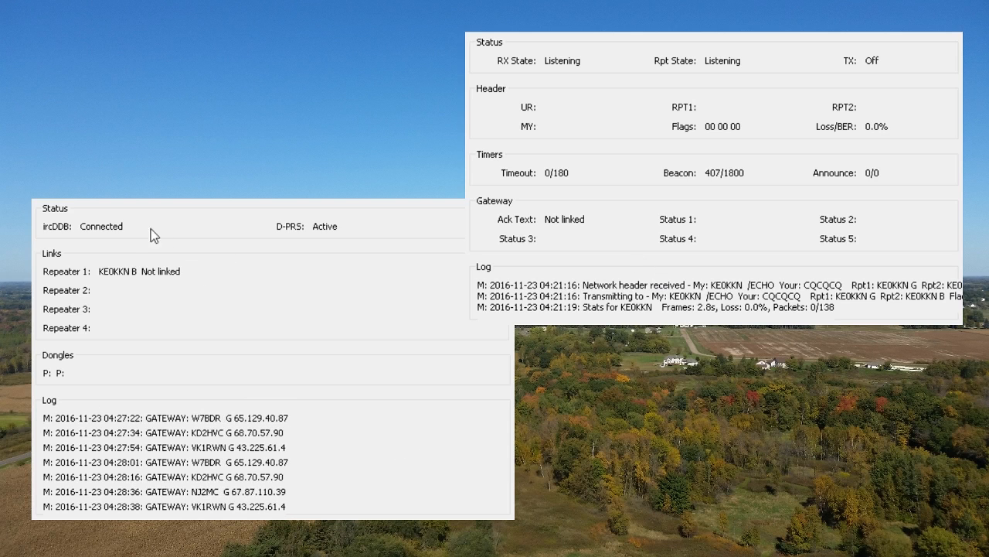
{"action": "mouse_move", "coordinate": [114, 253]}
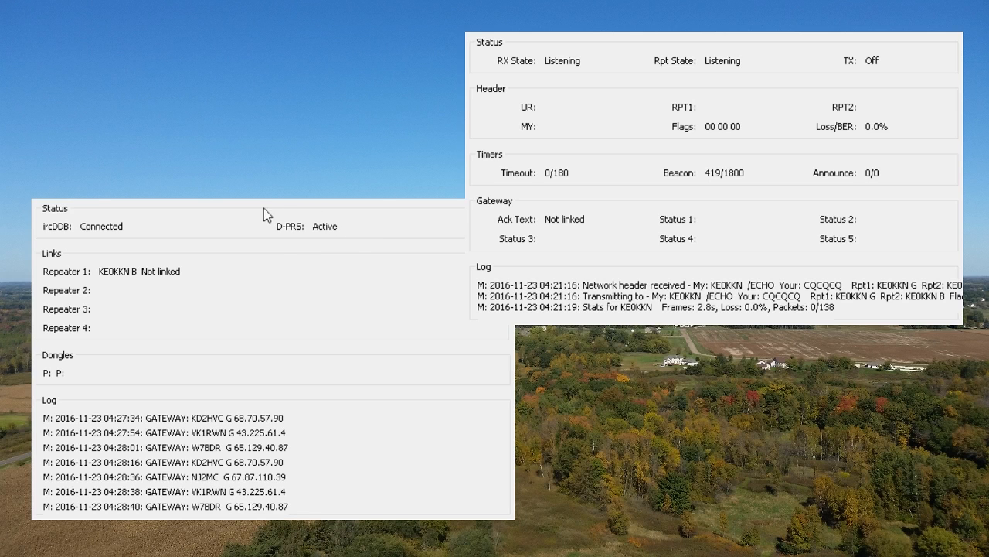
{"action": "mouse_move", "coordinate": [331, 207]}
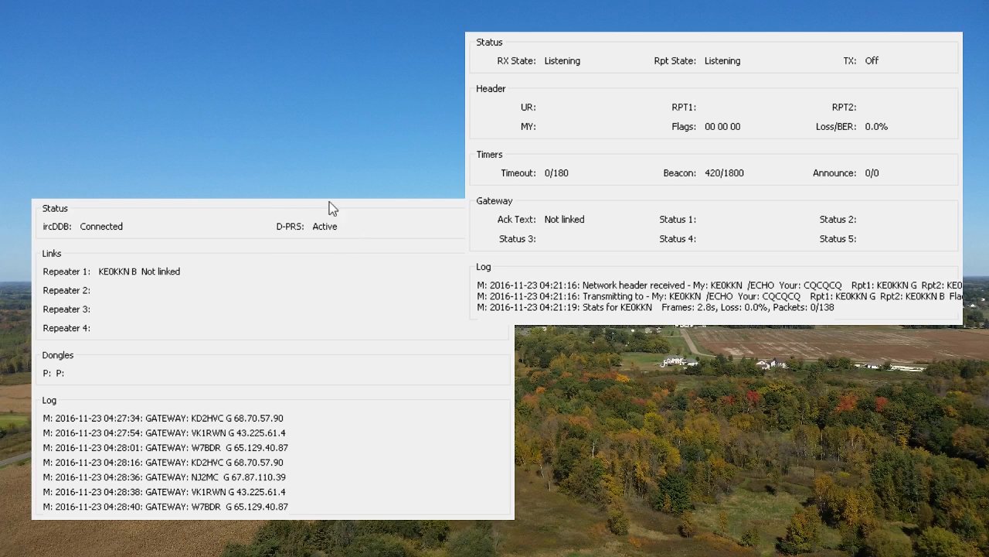
{"action": "mouse_move", "coordinate": [259, 215]}
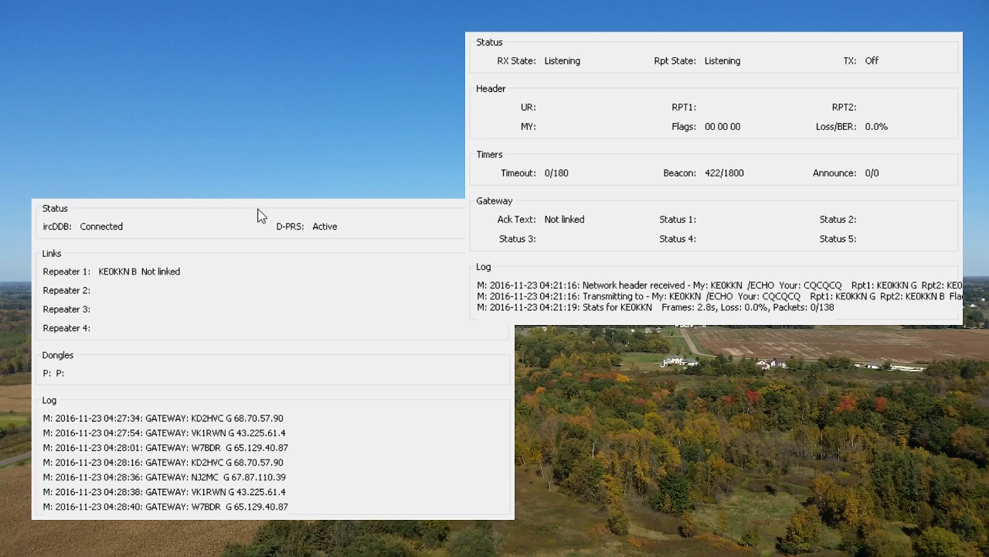
{"action": "mouse_move", "coordinate": [322, 213]}
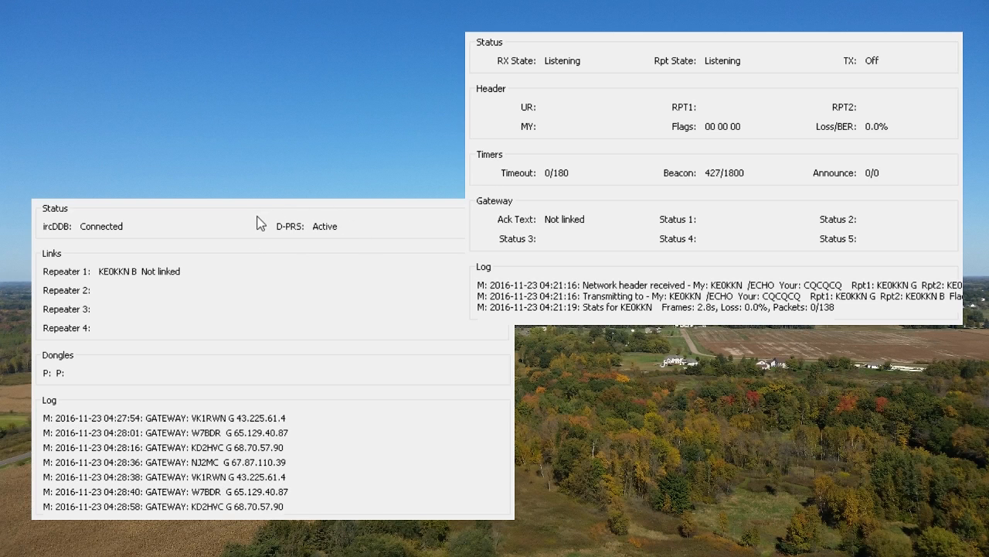
{"action": "mouse_move", "coordinate": [349, 231]}
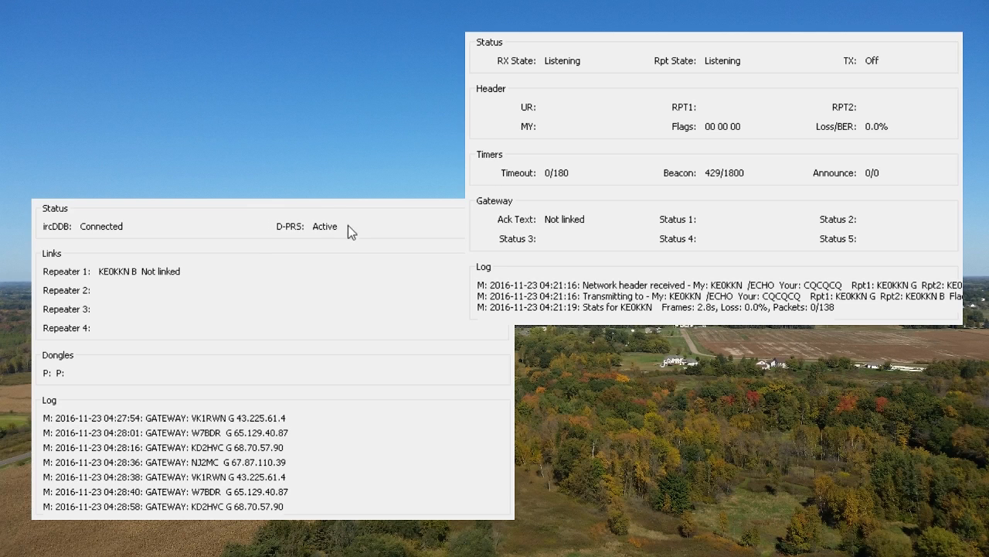
{"action": "mouse_move", "coordinate": [282, 208]}
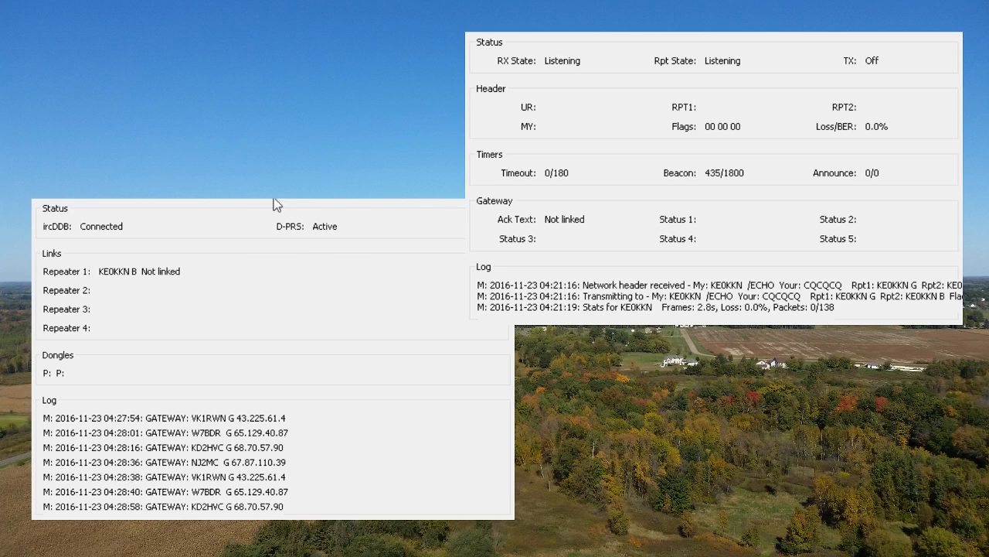
{"action": "mouse_move", "coordinate": [365, 254]}
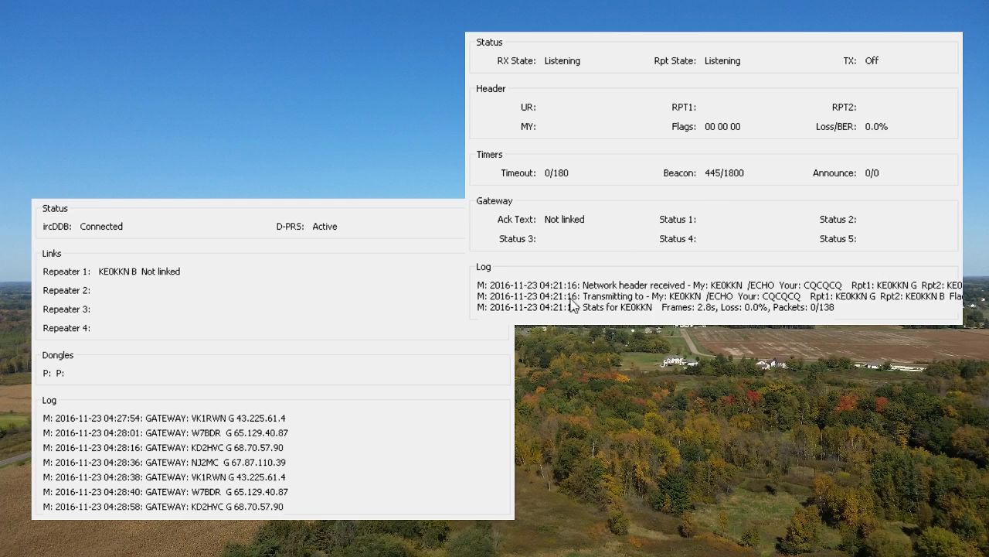
{"action": "mouse_move", "coordinate": [727, 185]}
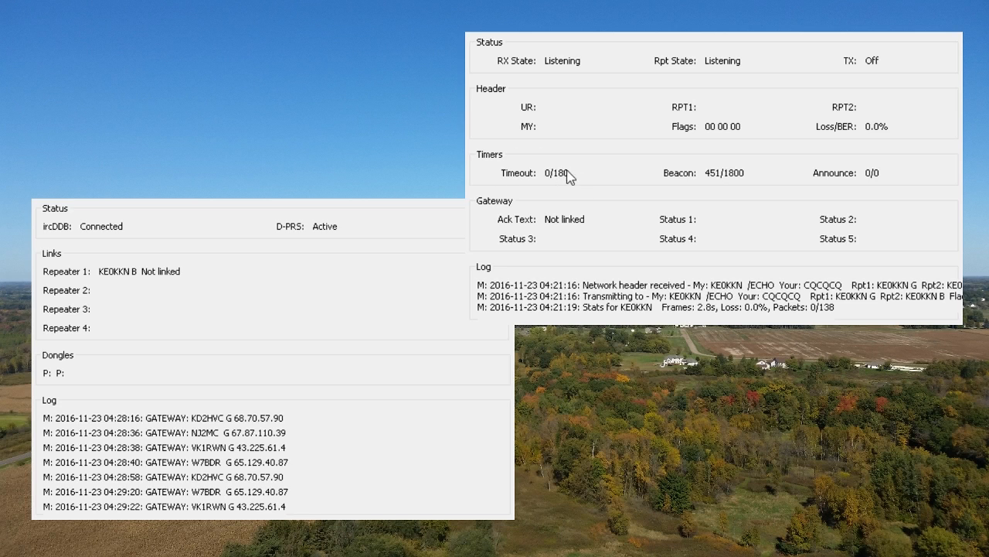
{"action": "mouse_move", "coordinate": [739, 201]}
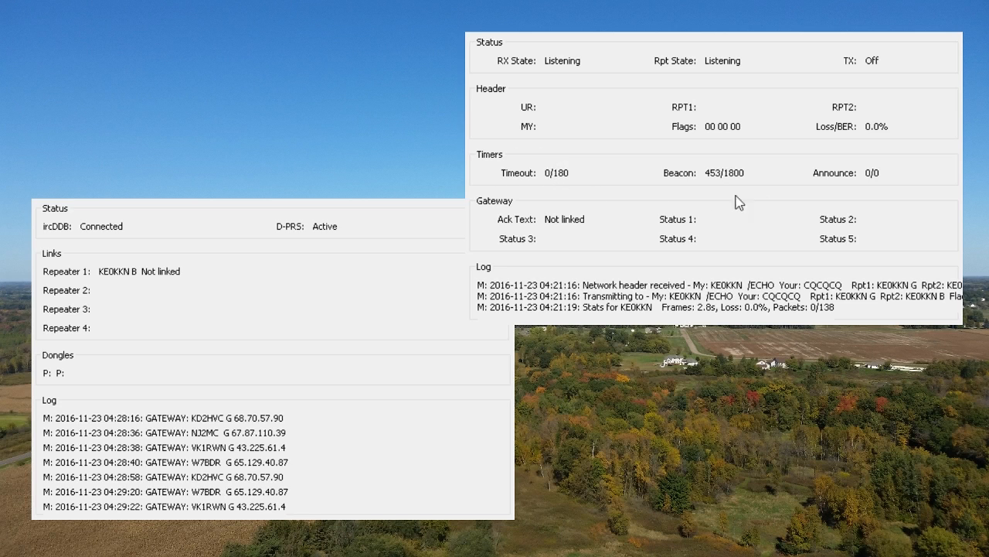
{"action": "mouse_move", "coordinate": [887, 162]}
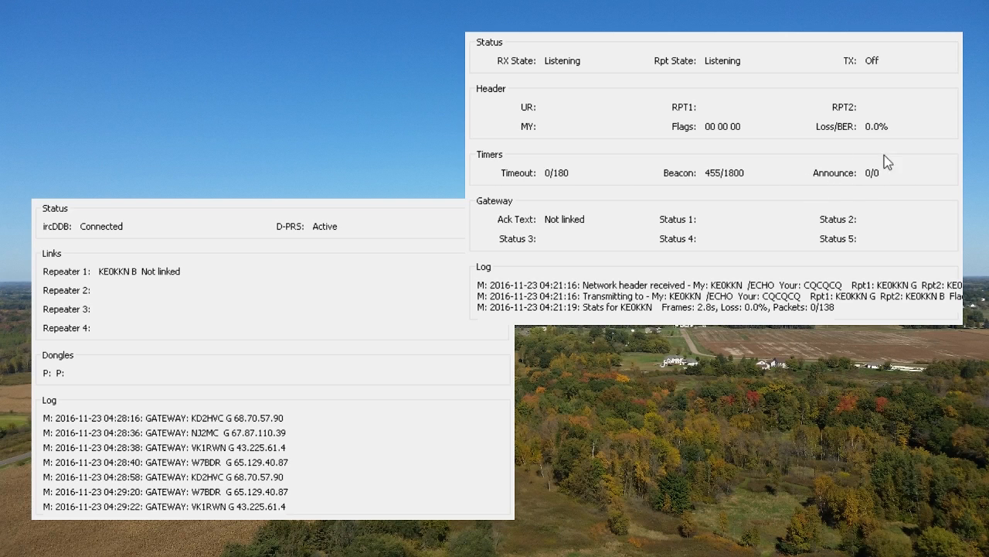
{"action": "mouse_move", "coordinate": [835, 163]}
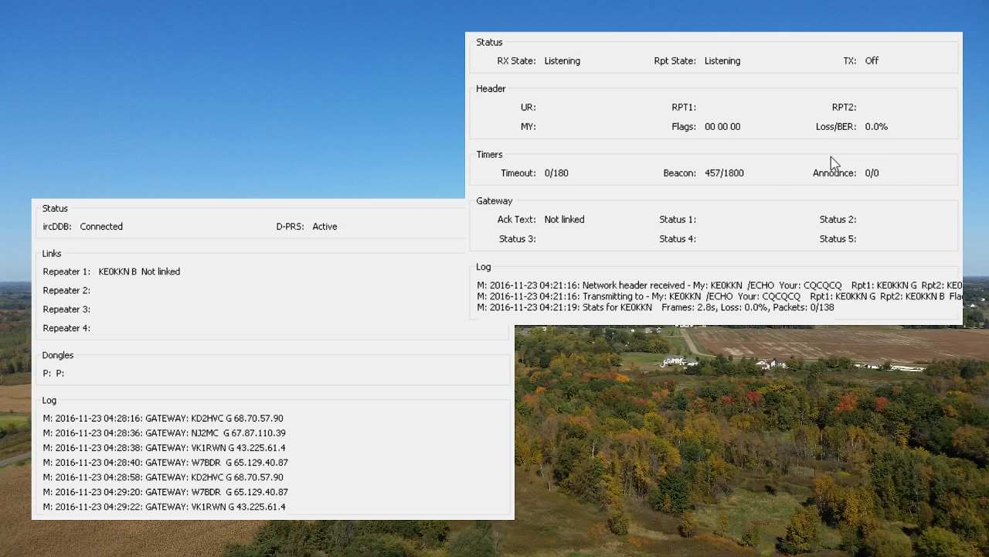
{"action": "mouse_move", "coordinate": [802, 184]}
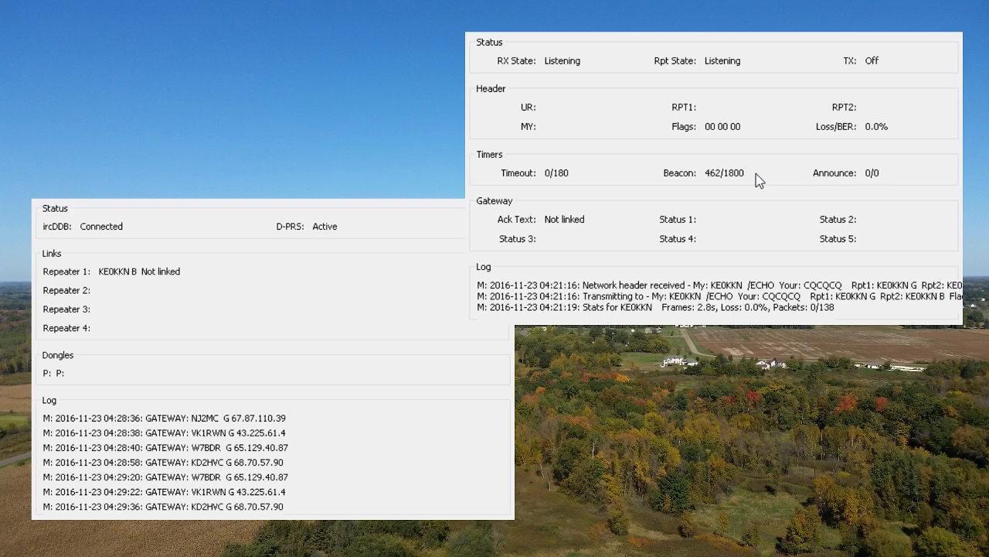
{"action": "mouse_move", "coordinate": [648, 204]}
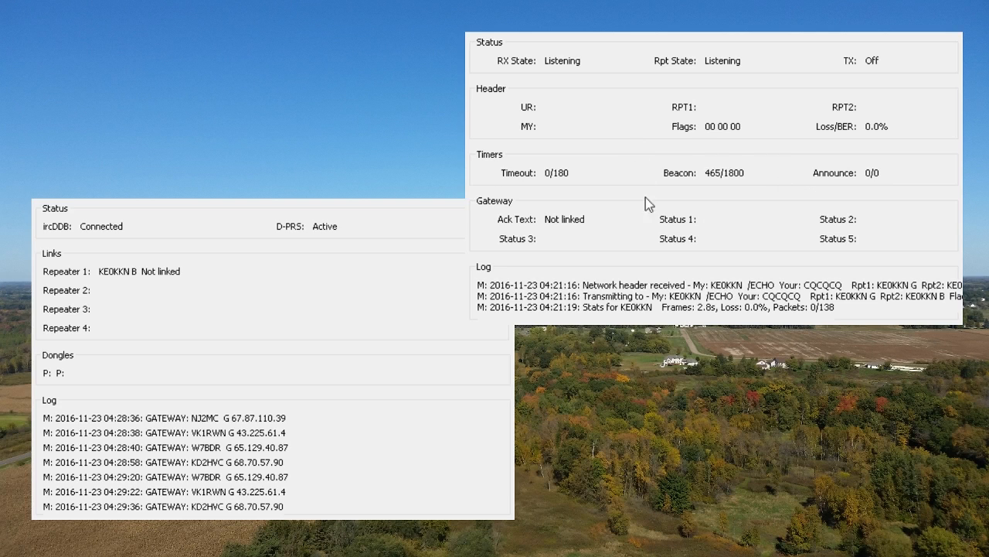
{"action": "mouse_move", "coordinate": [750, 191]}
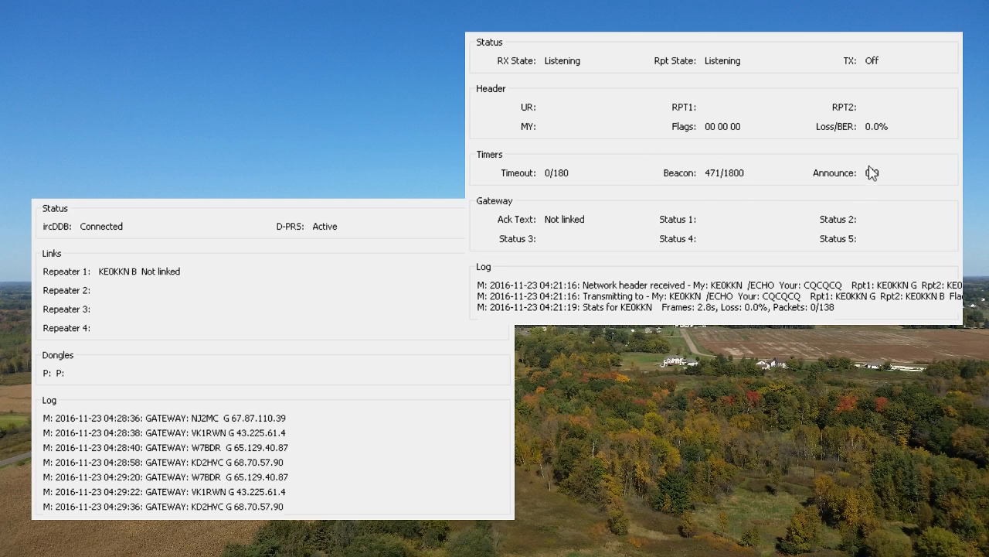
{"action": "mouse_move", "coordinate": [687, 155]}
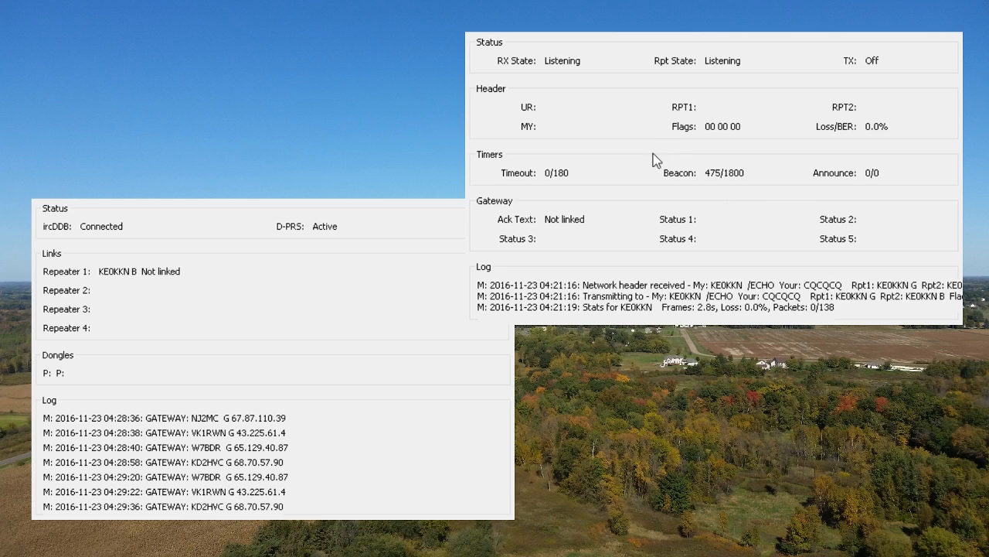
{"action": "mouse_move", "coordinate": [668, 195]}
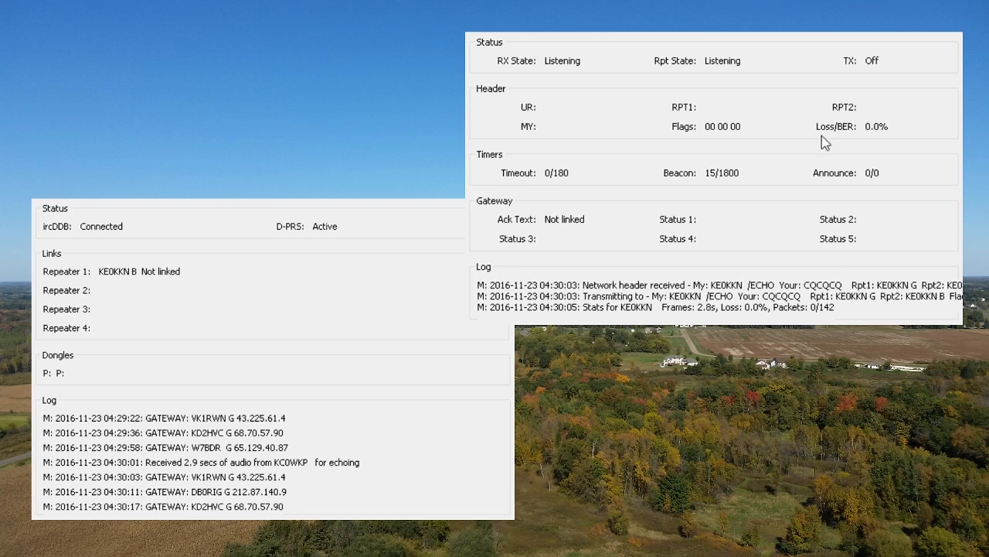
{"action": "mouse_move", "coordinate": [841, 71]}
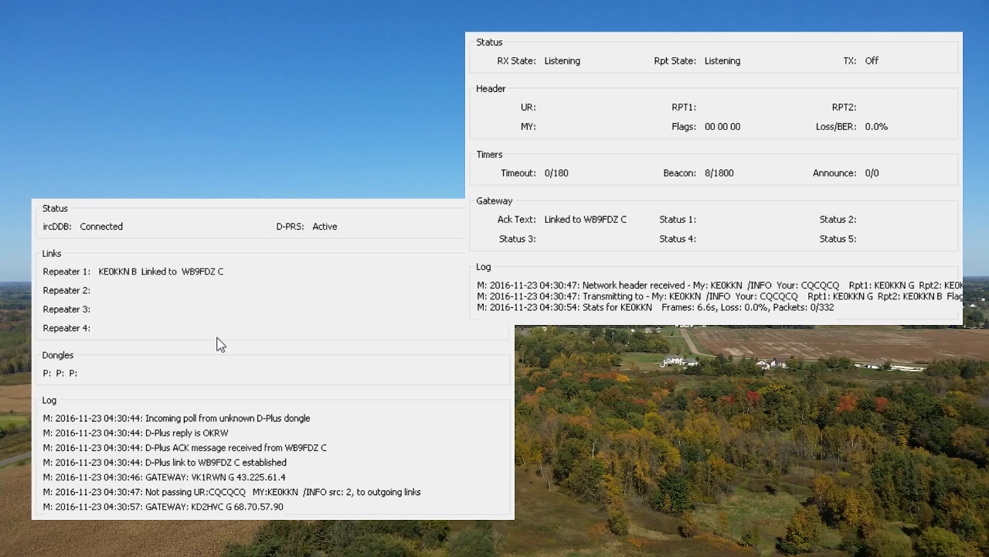
{"action": "mouse_move", "coordinate": [149, 244]}
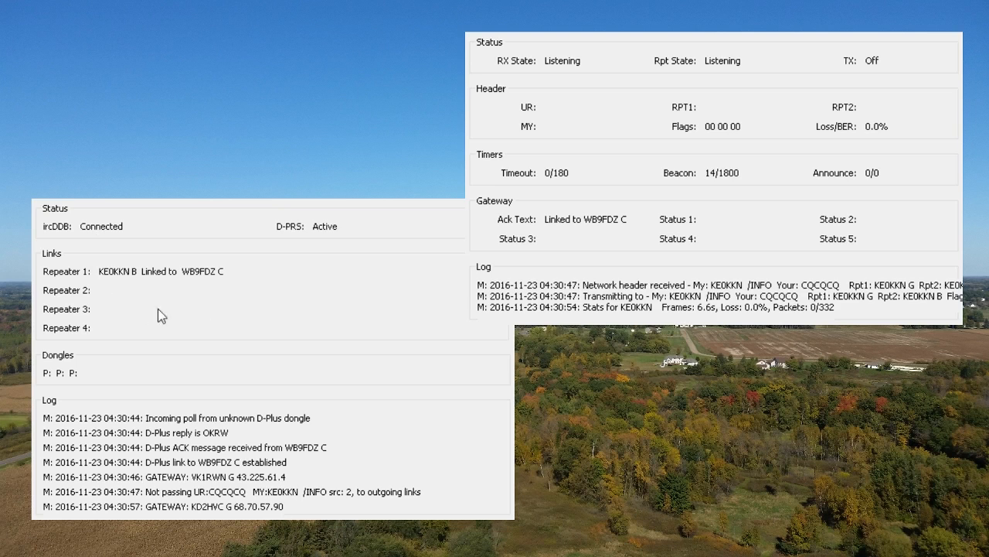
{"action": "mouse_move", "coordinate": [199, 262]}
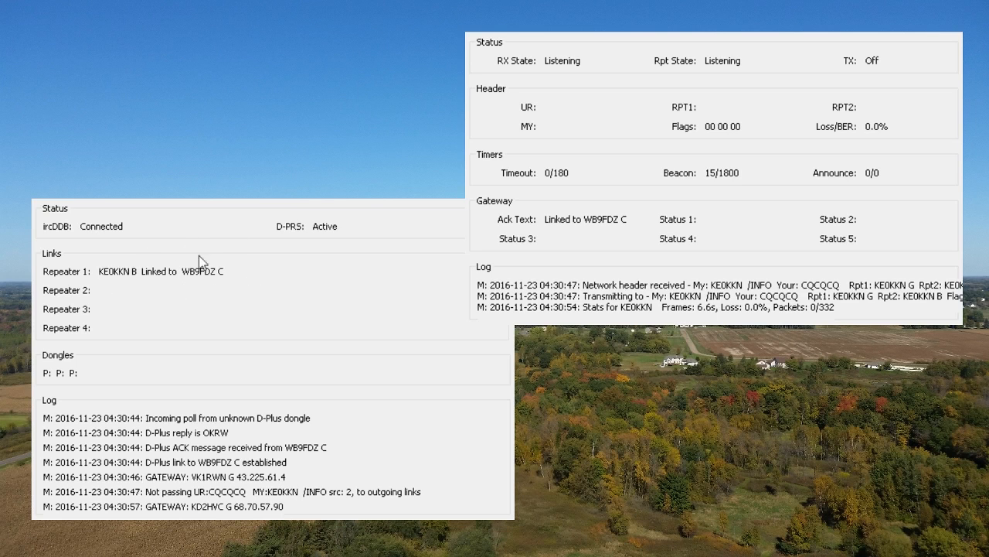
{"action": "mouse_move", "coordinate": [148, 295]}
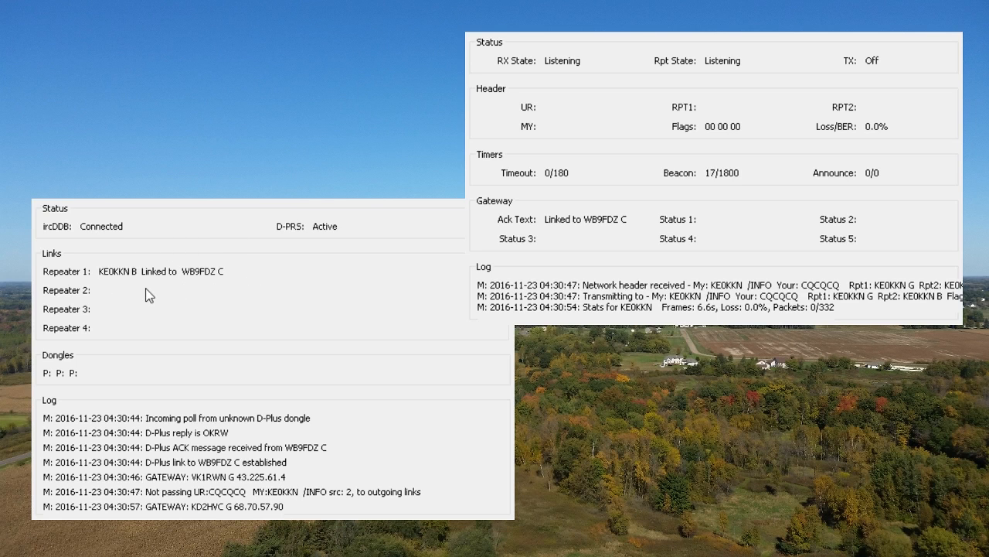